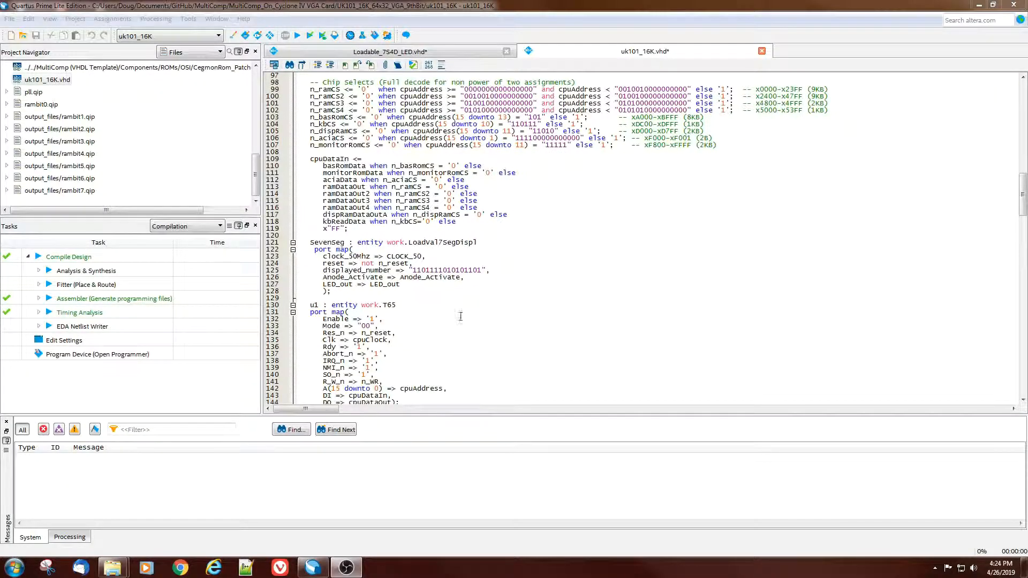
- Highlight the Loadval7SegDispl entity name, then view it in the Loadable_7S4D_LED.vhd architecture
double_click(441, 242)
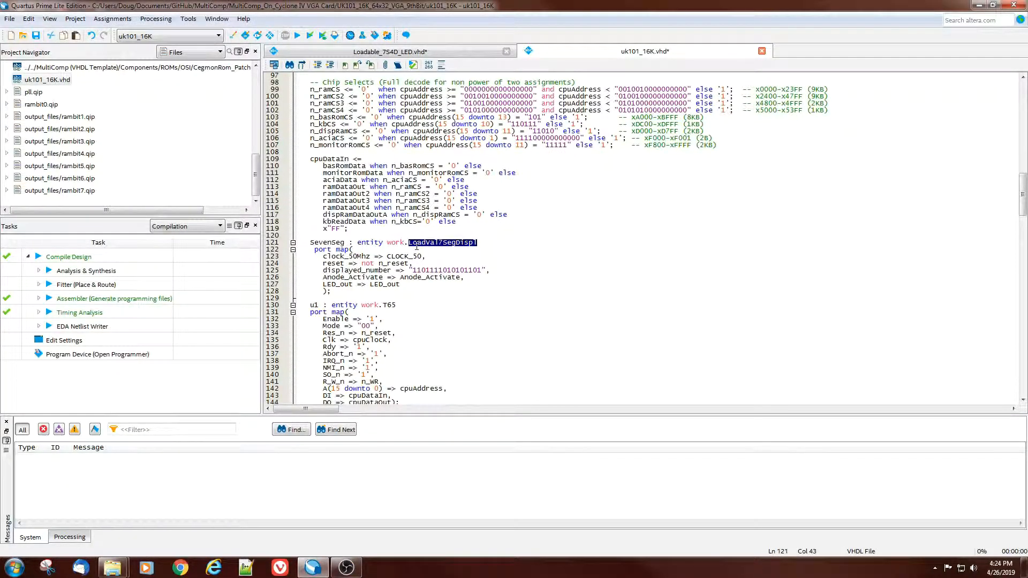
mouse_move(425, 246)
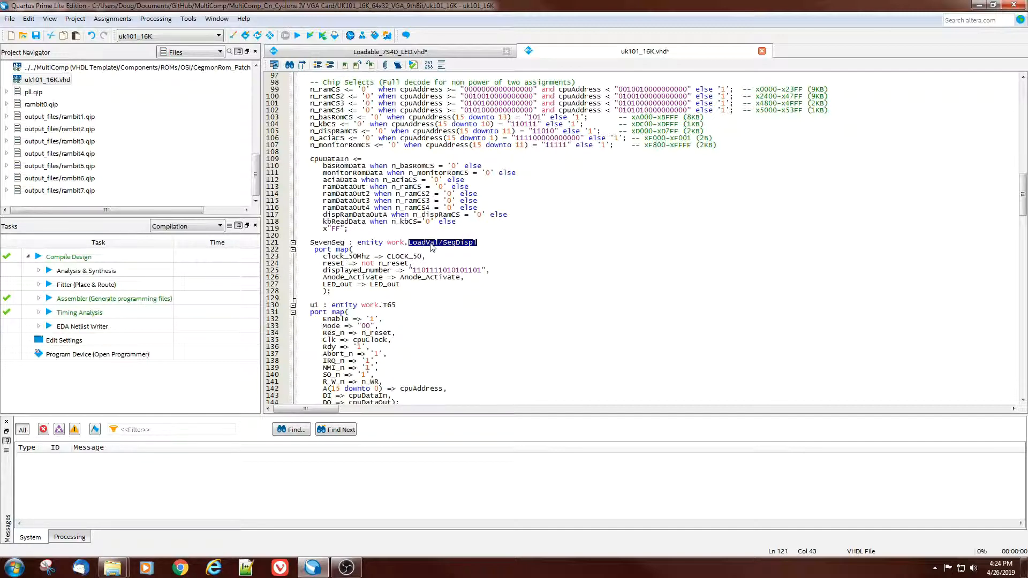
left_click(387, 52)
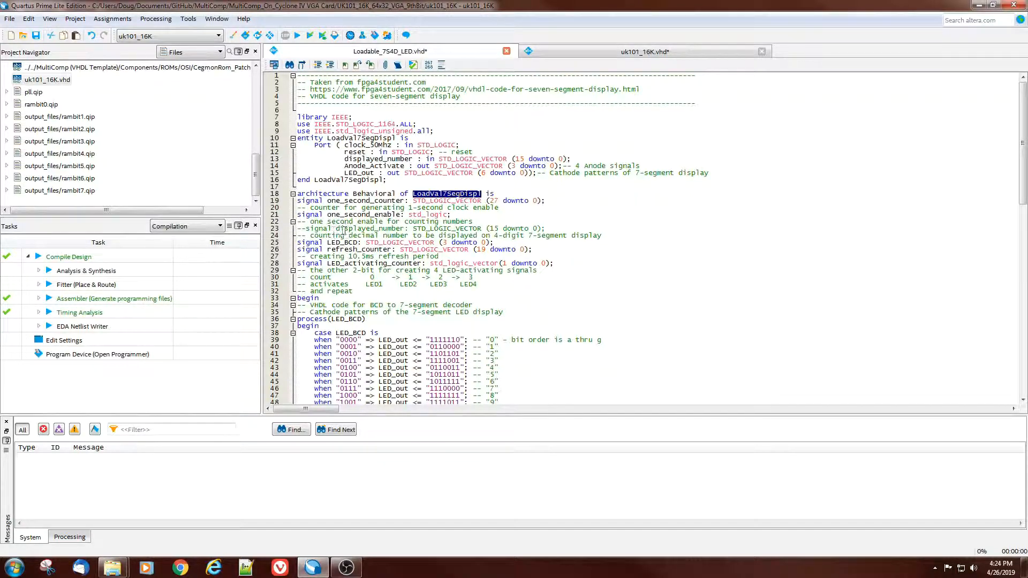
double_click(369, 228)
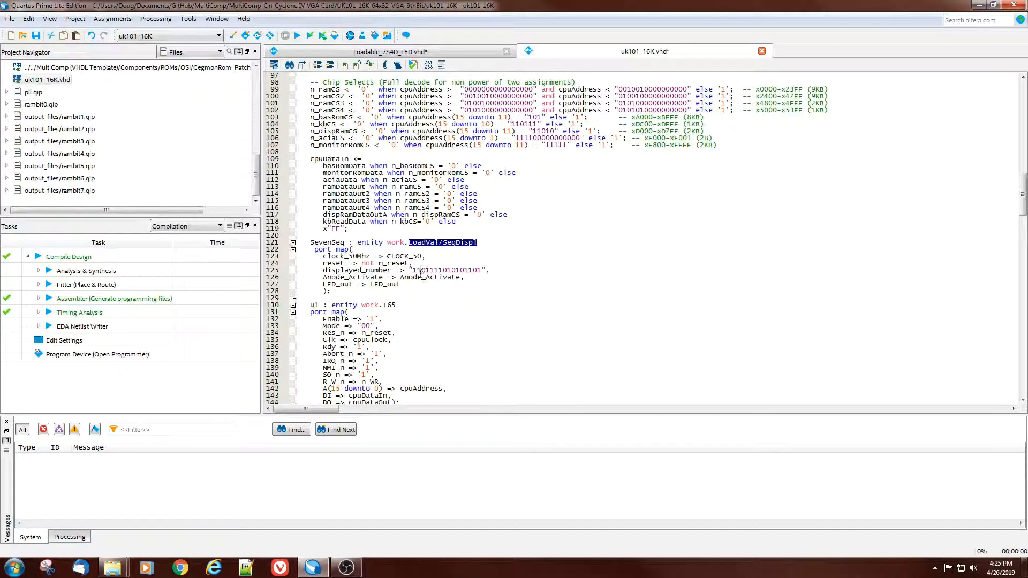
- Highlight the displayed_number port in the SevenSeg port map of uk101_16K.vhd
double_click(356, 270)
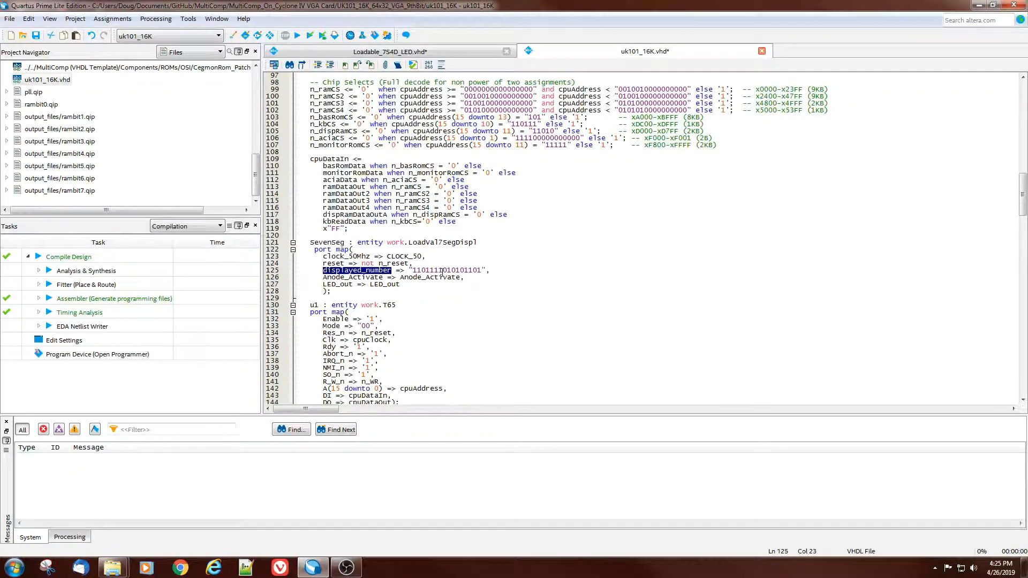